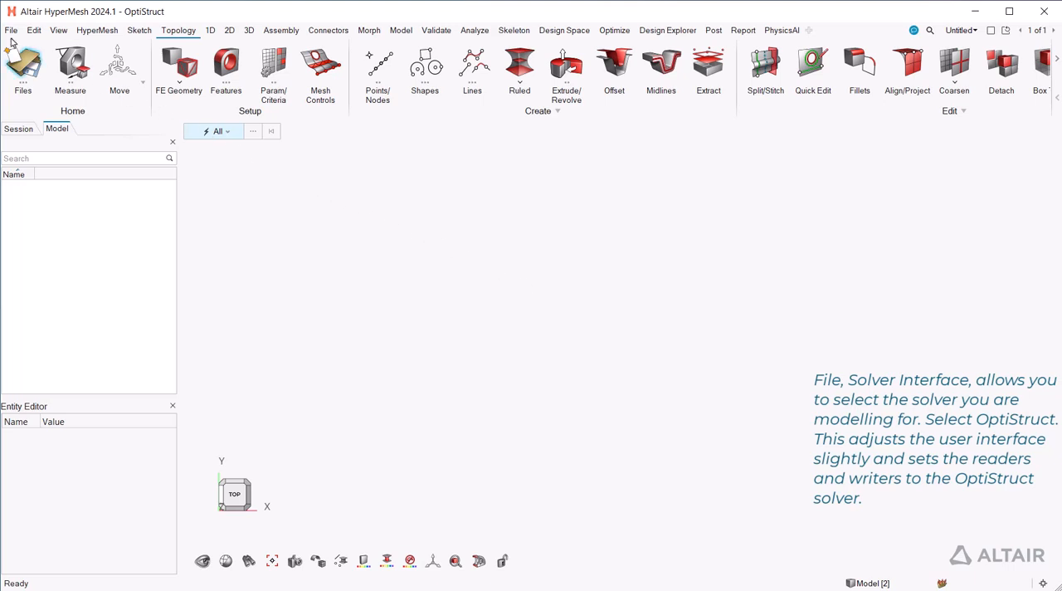
- Show the File menu with its recent files and preferences commands
click(11, 30)
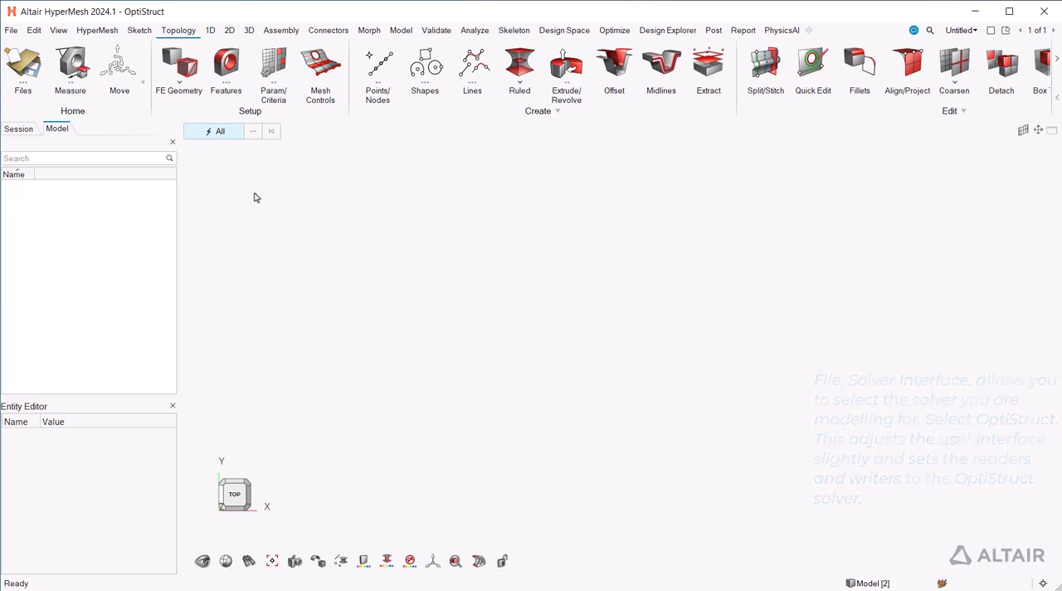
click(10, 30)
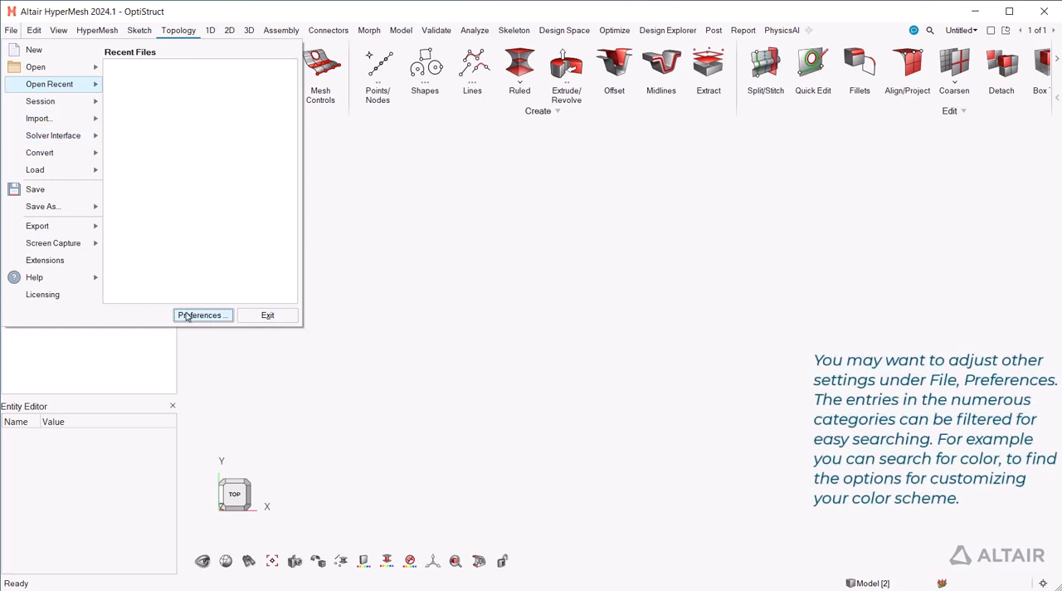
click(201, 316)
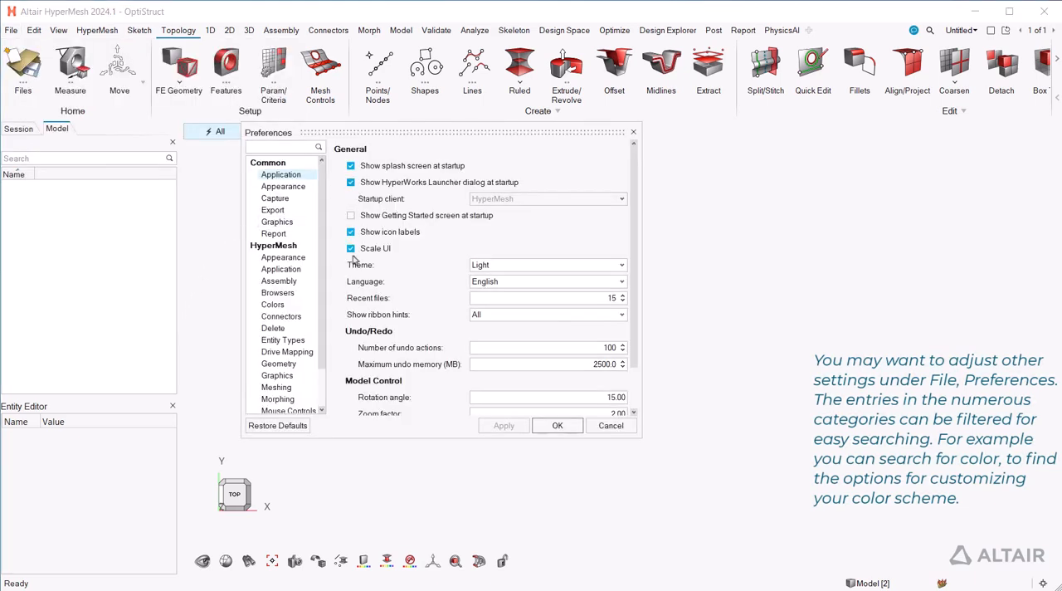
click(282, 146)
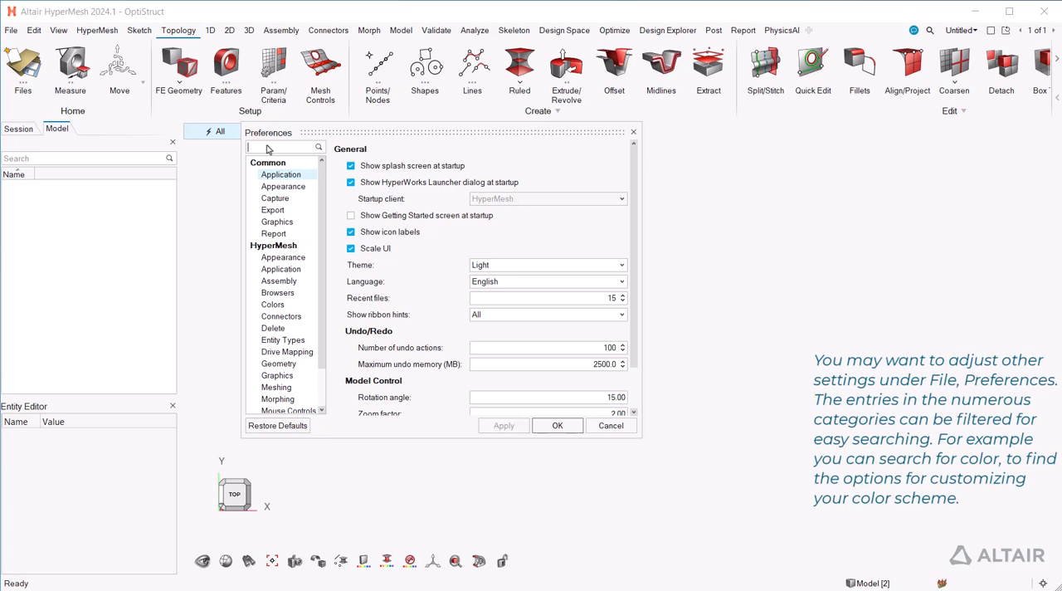
text(color)
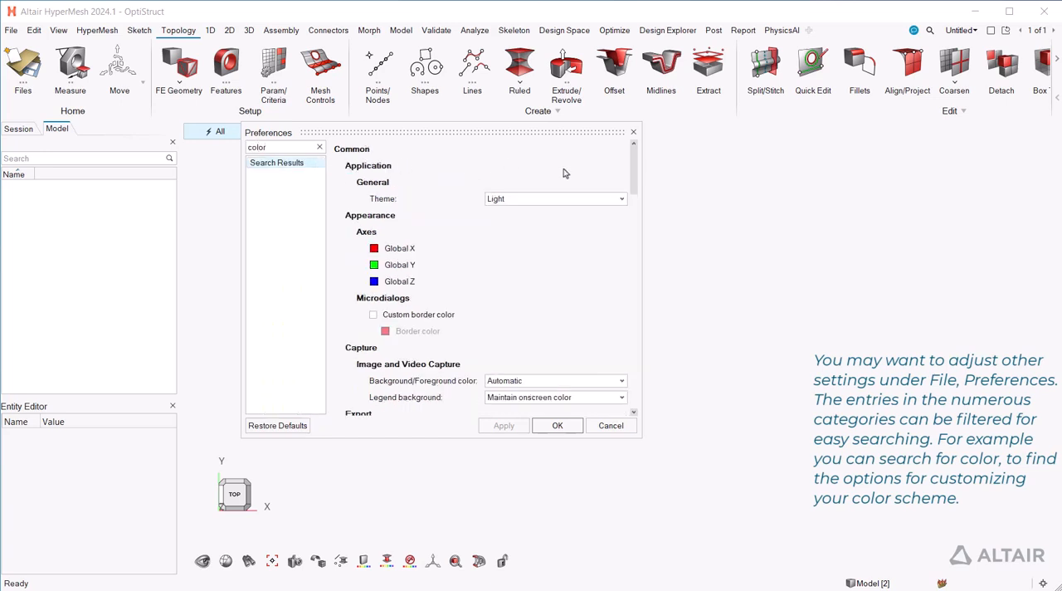
scroll(down, 3)
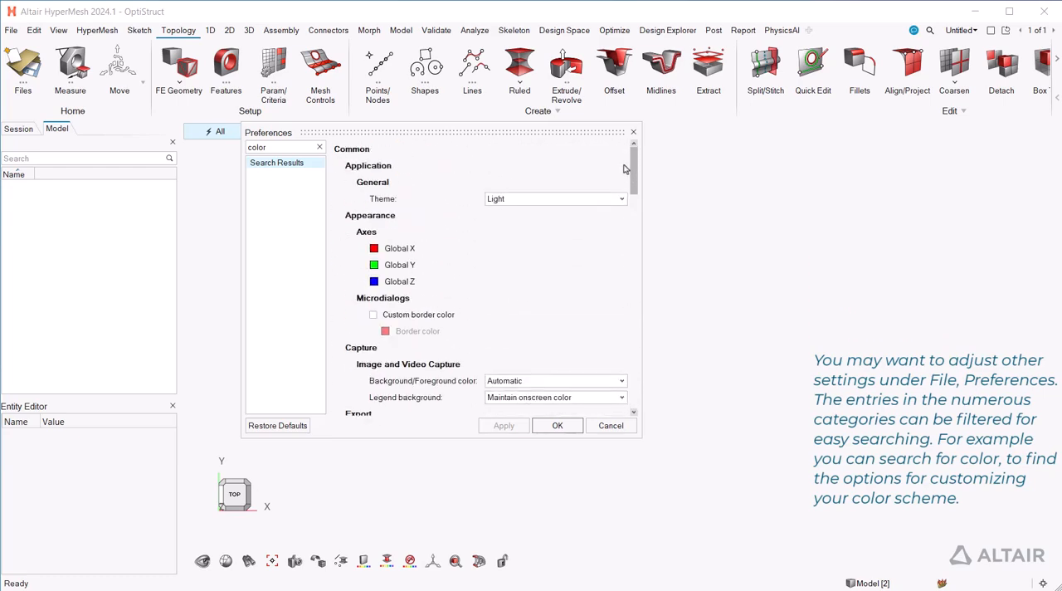
click(558, 425)
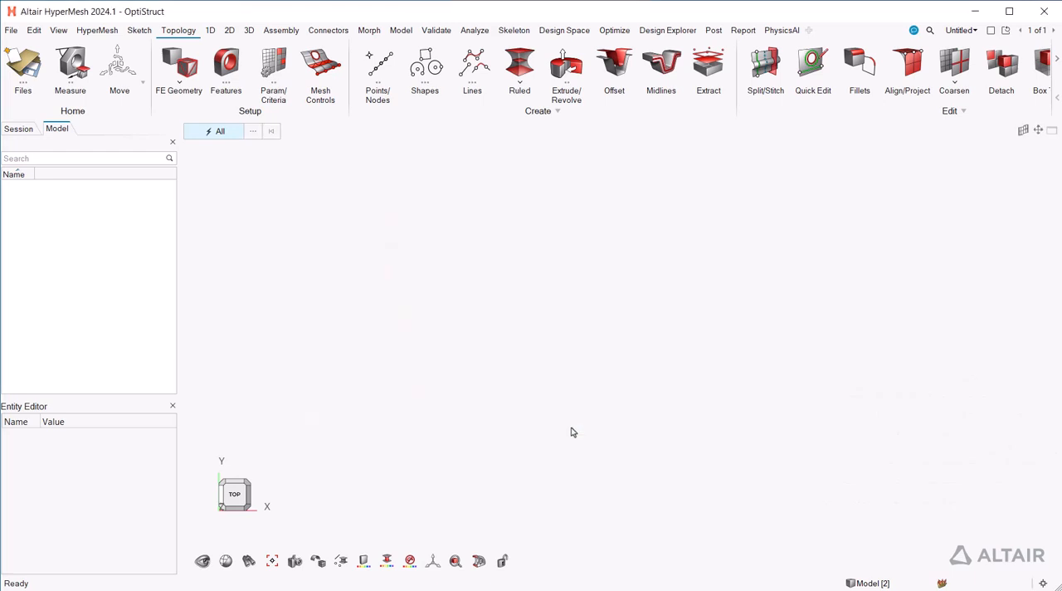
click(58, 30)
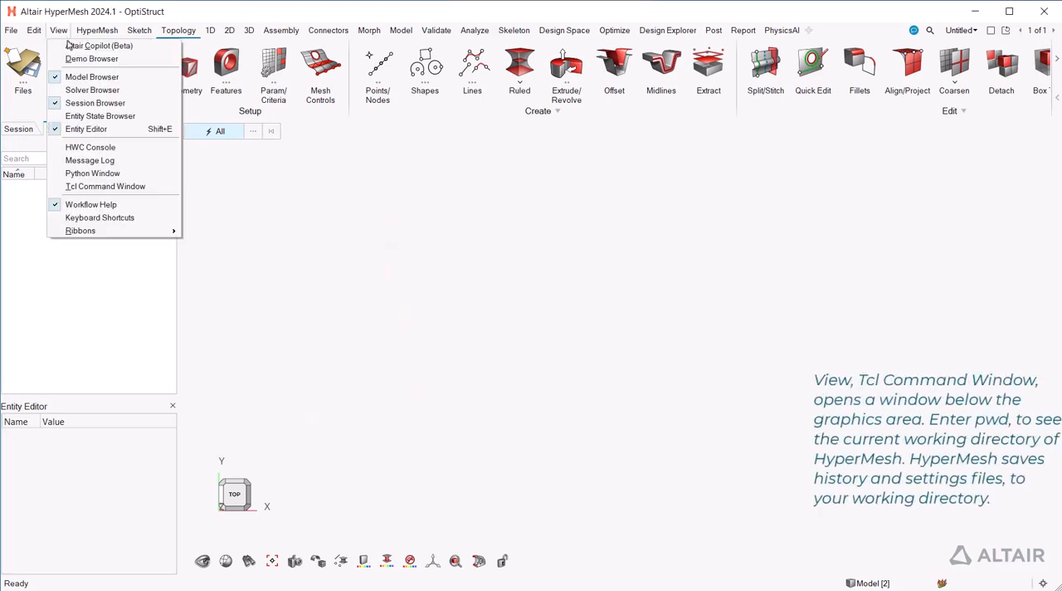
mouse_move(107, 186)
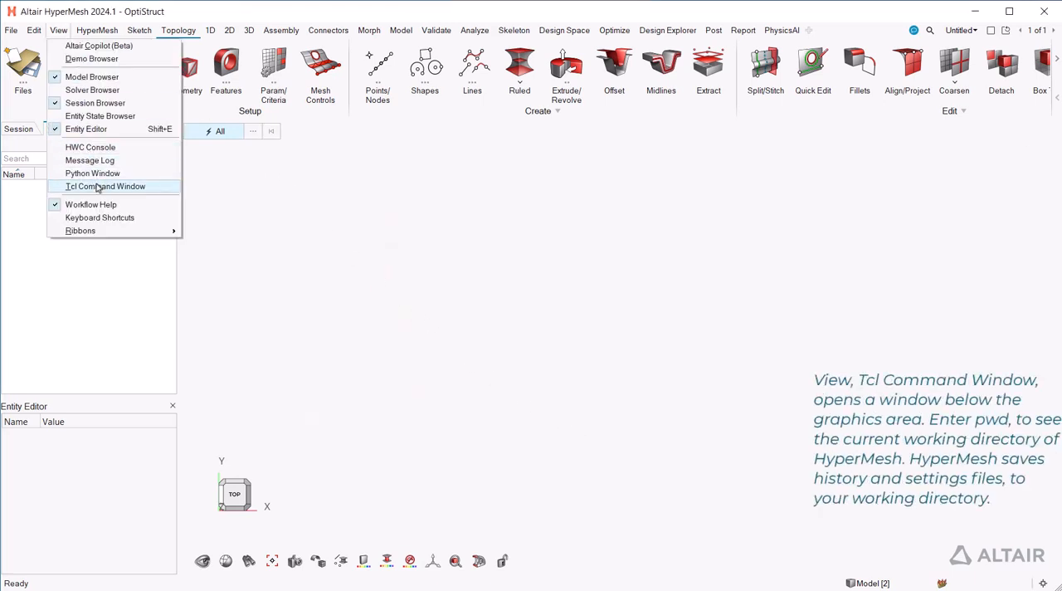
click(107, 186)
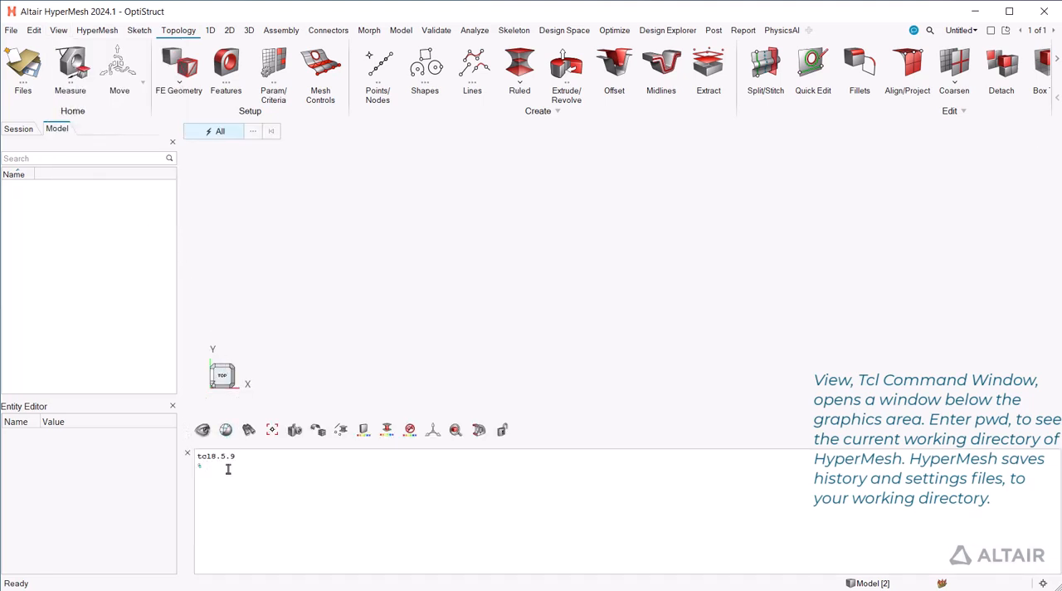
text(pwd)
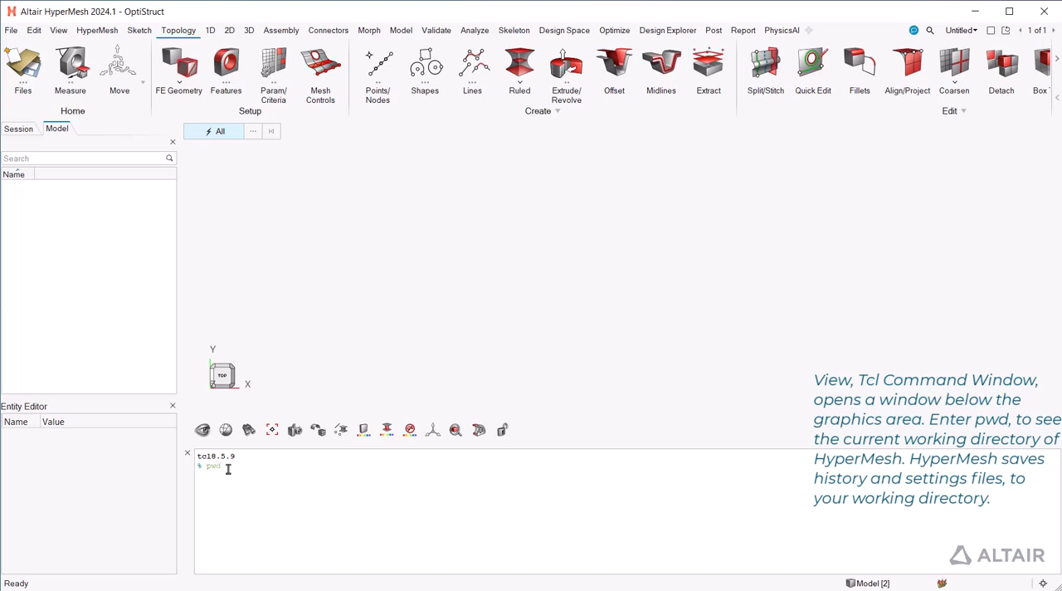
key(Return)
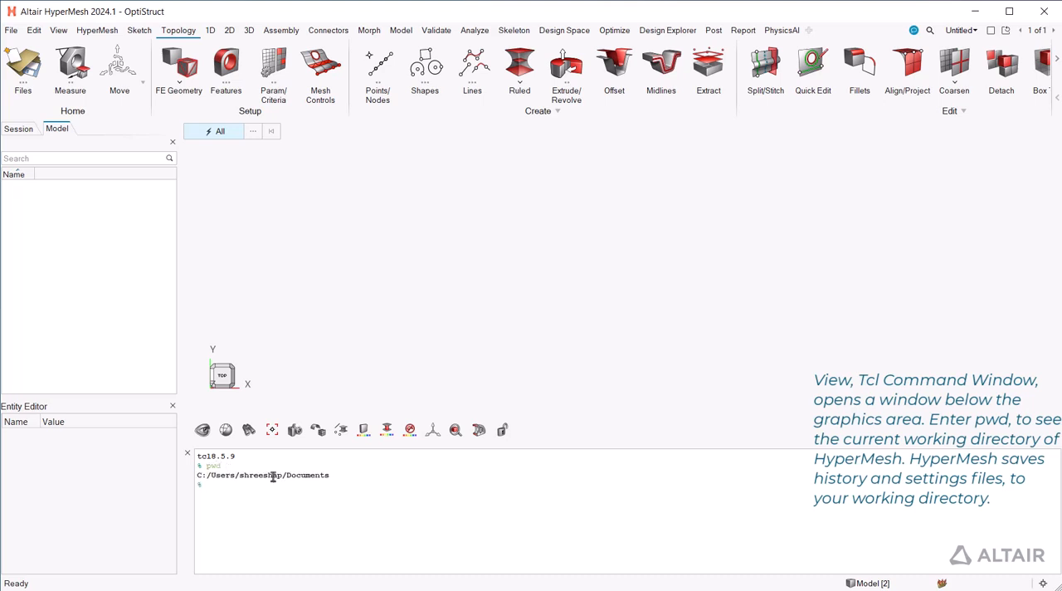
mouse_move(342, 498)
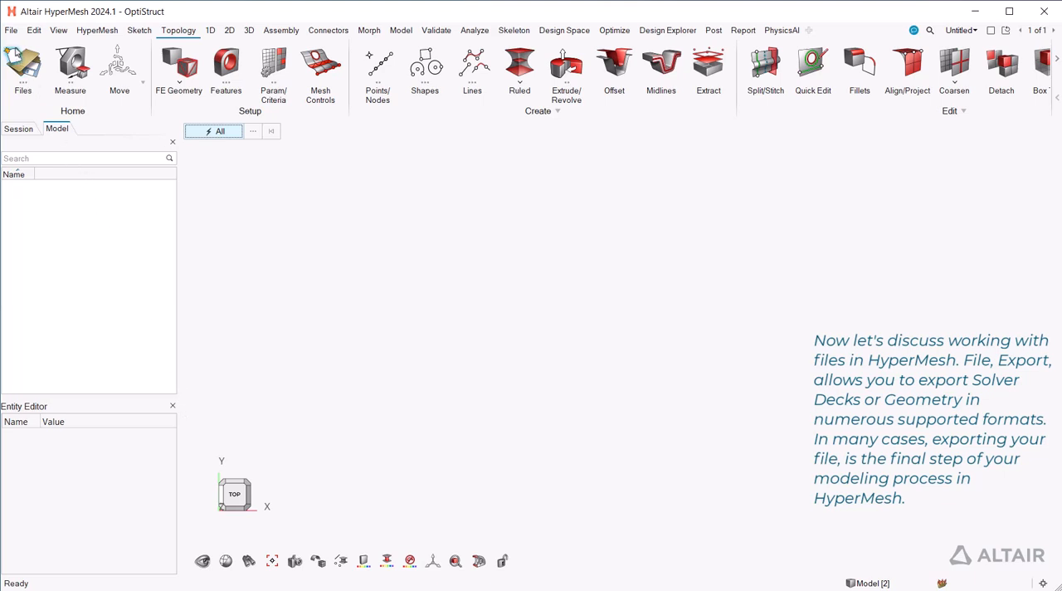
- Show the File menu's Export choices for solver decks and geometry models
click(10, 29)
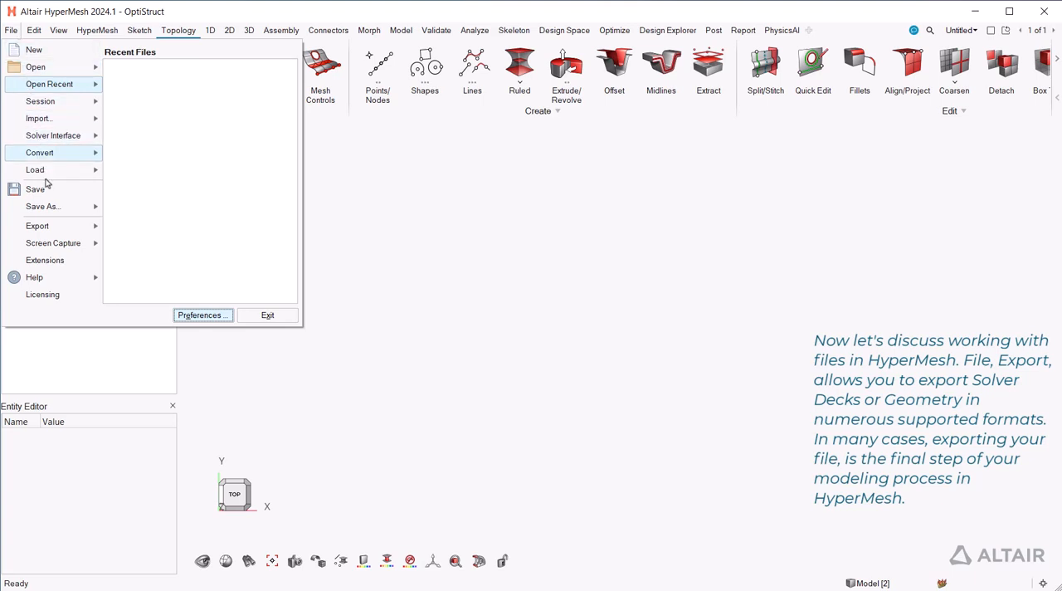
click(36, 225)
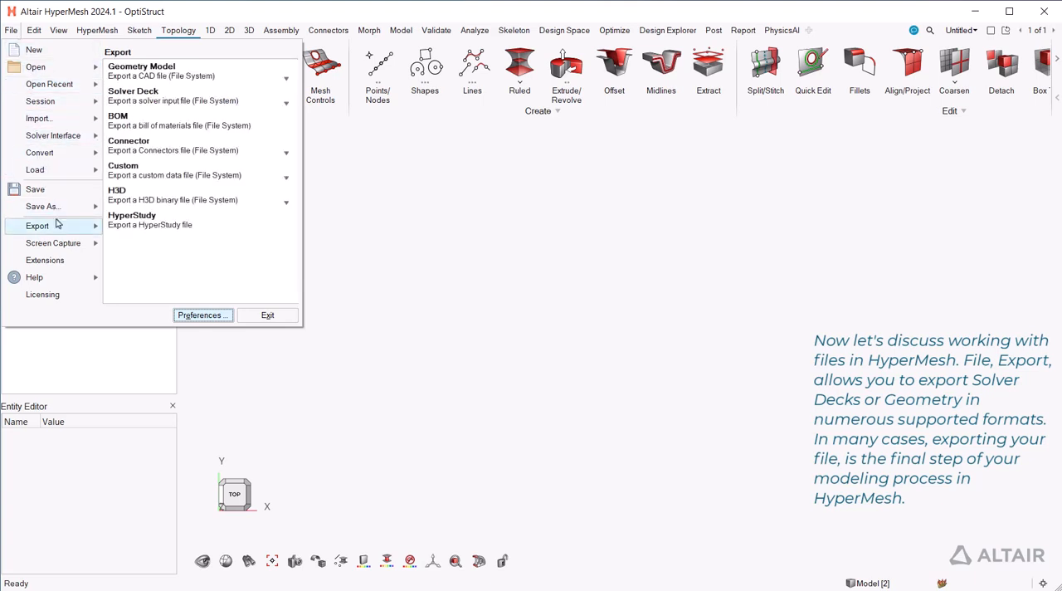
mouse_move(36, 226)
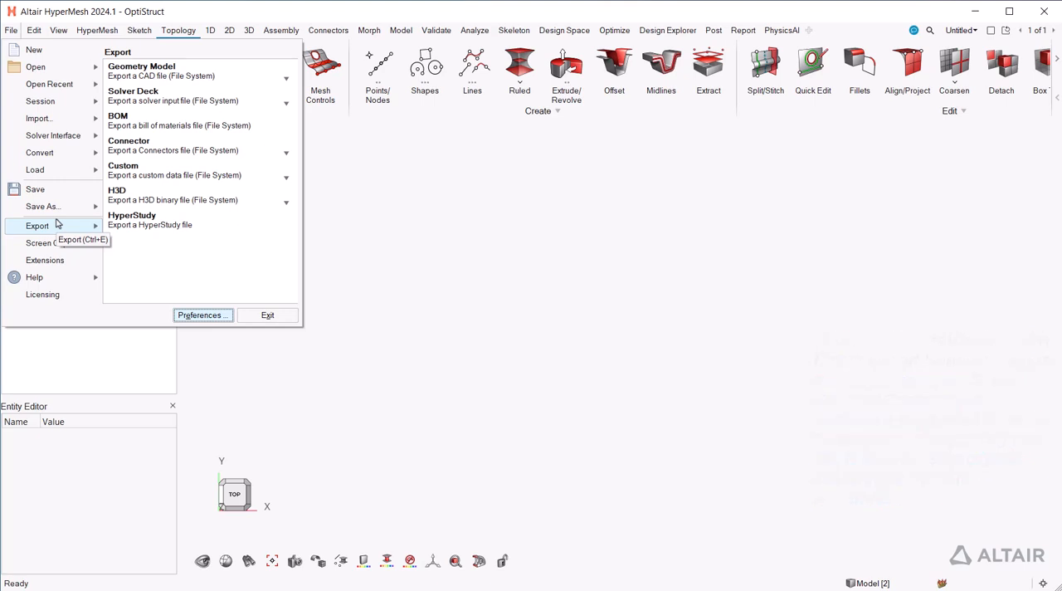
mouse_move(37, 118)
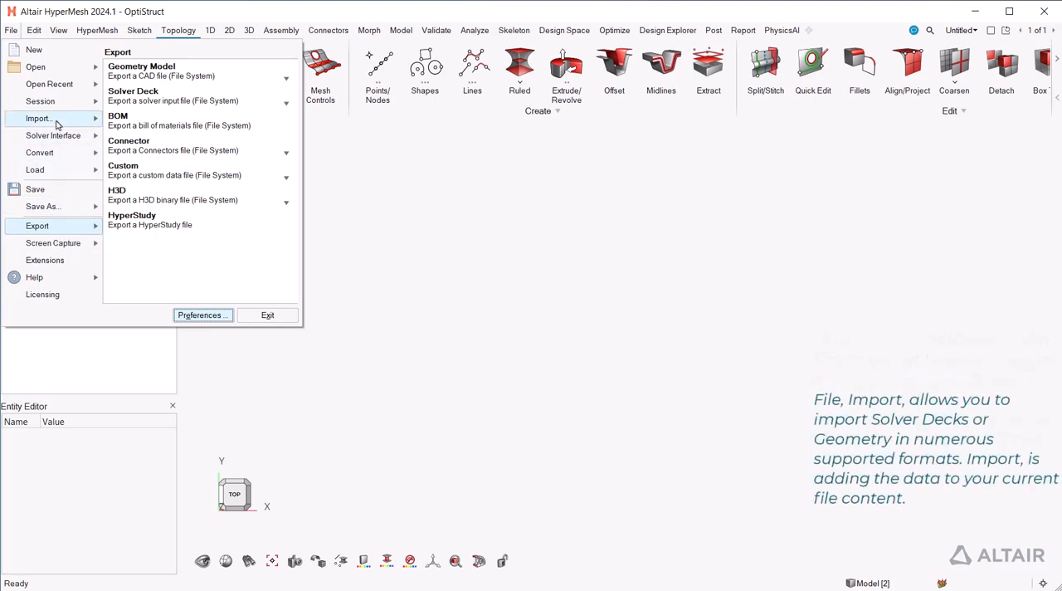
mouse_move(36, 118)
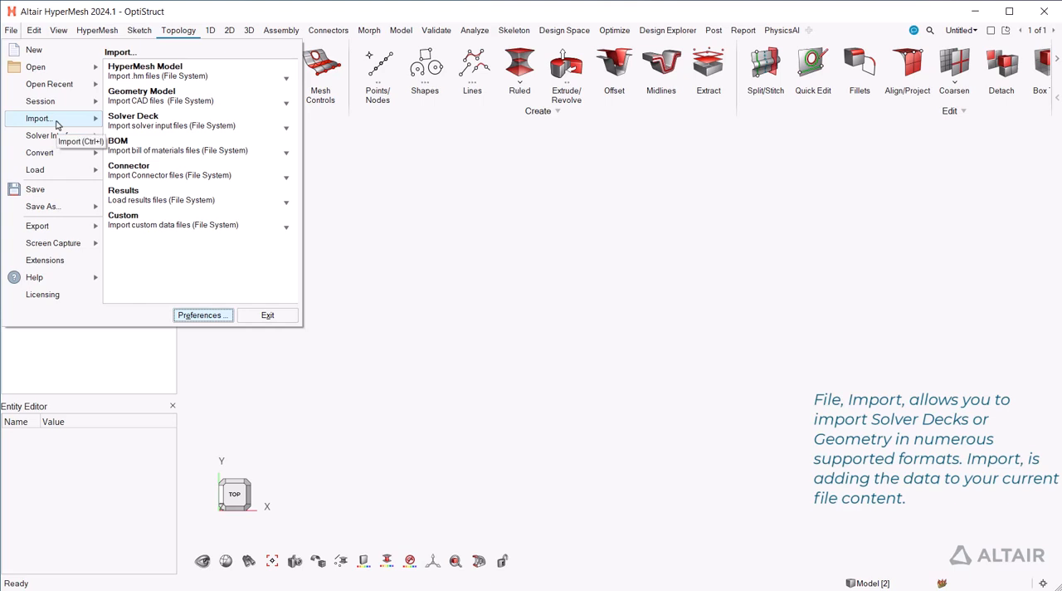
mouse_move(40, 100)
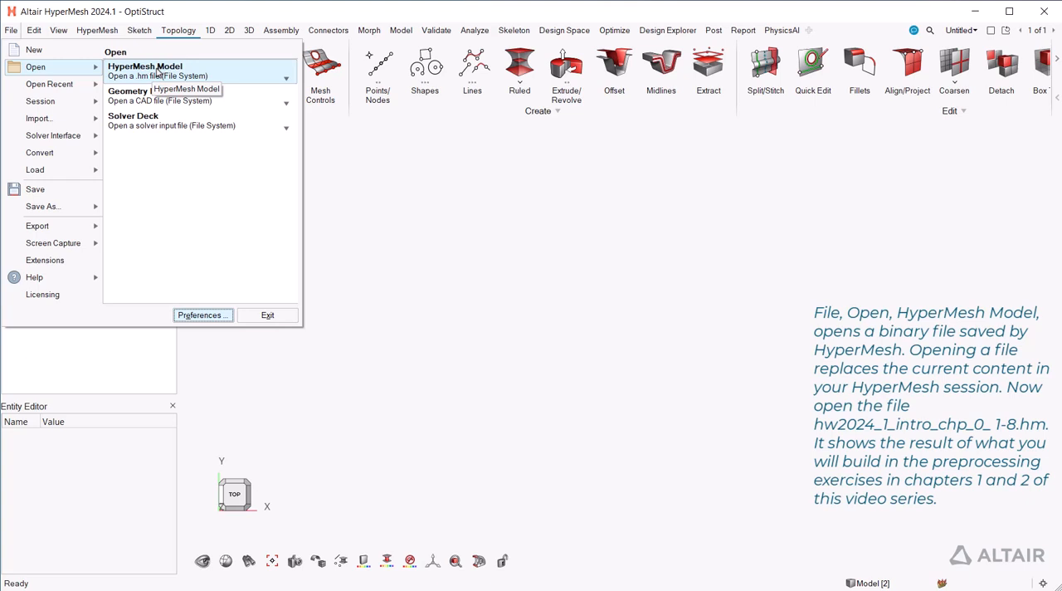
- Load the HyperMesh model hw2024_1_intro_chp_0_1-8.hm into the session
click(145, 66)
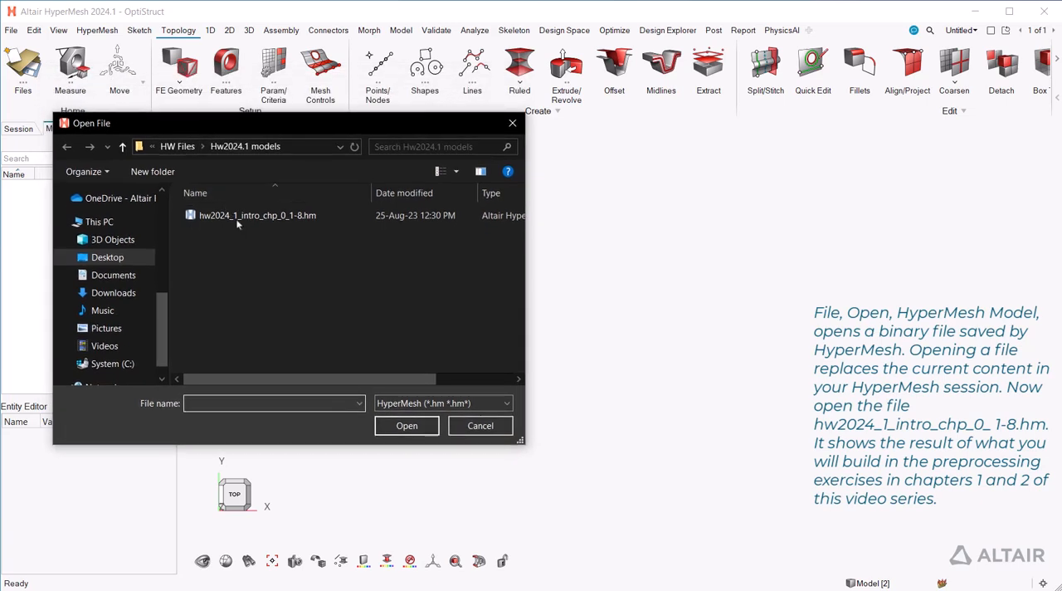
click(257, 216)
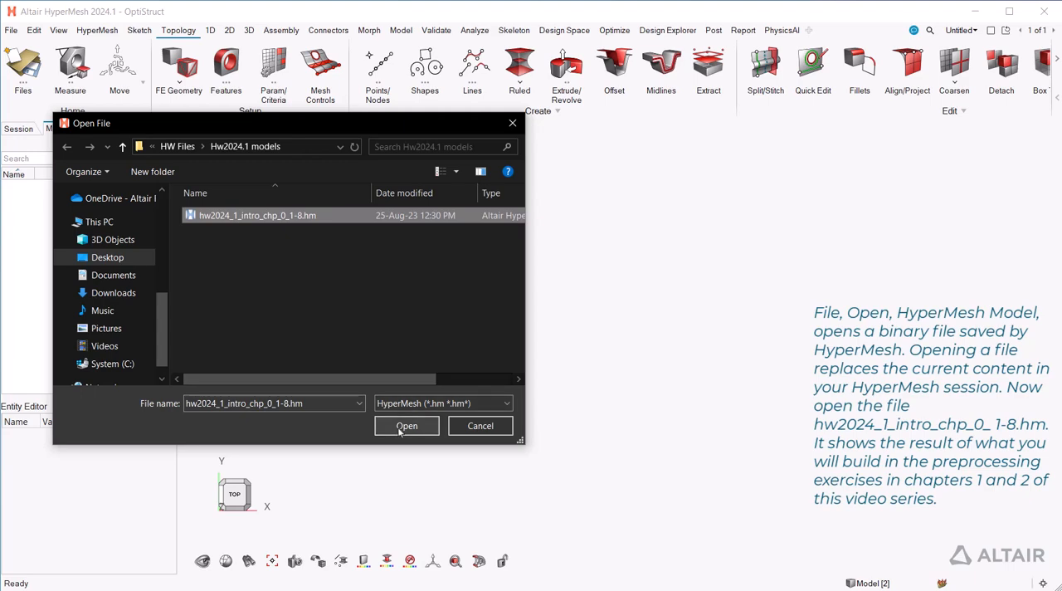
click(406, 425)
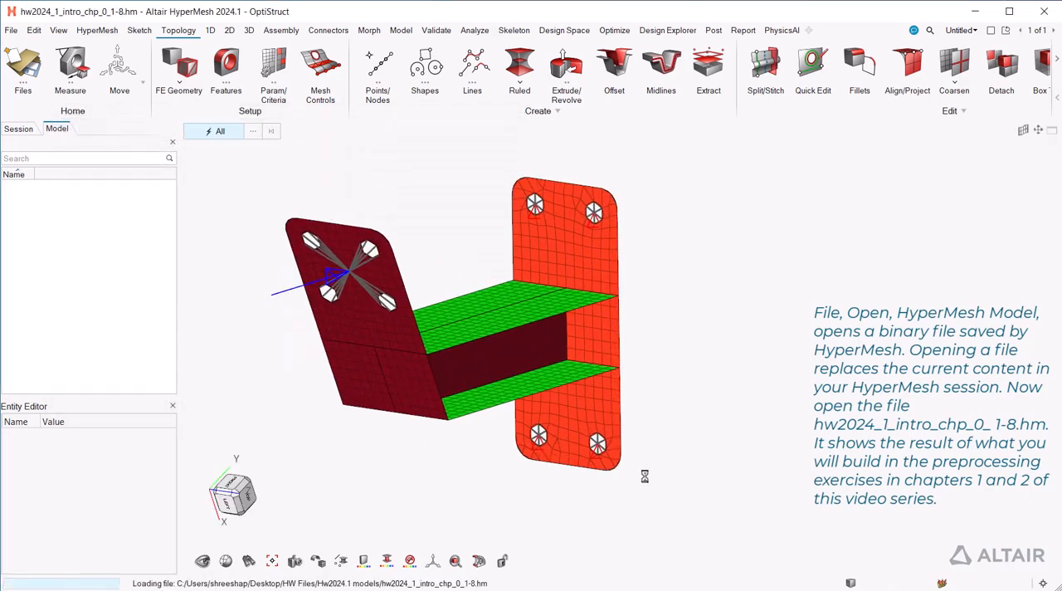